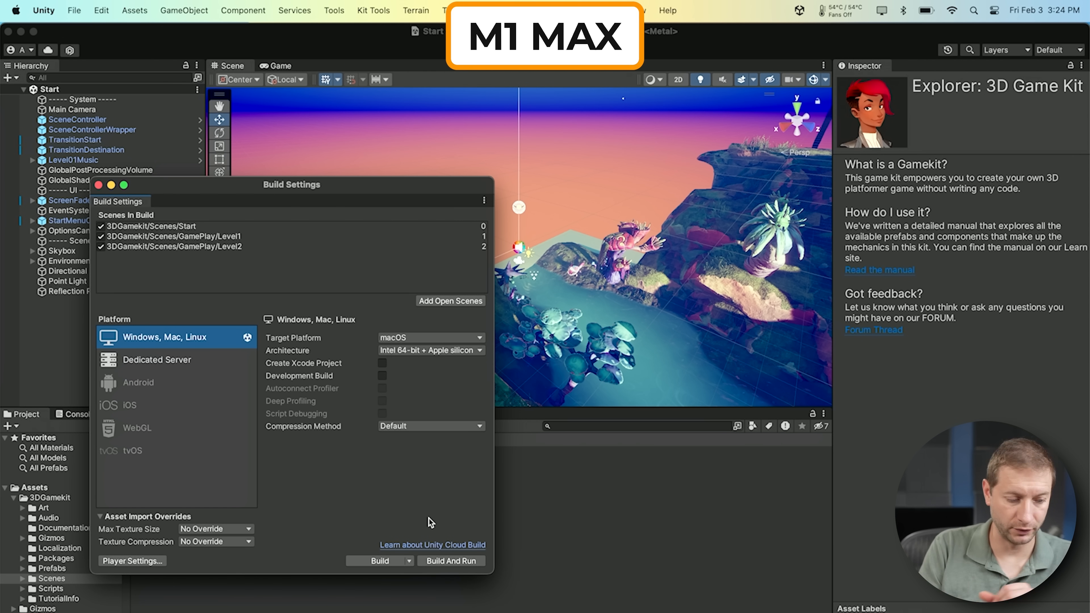
- Reveal the alternative build options next to the Build button
{"action": "left_click", "coordinate": [409, 561]}
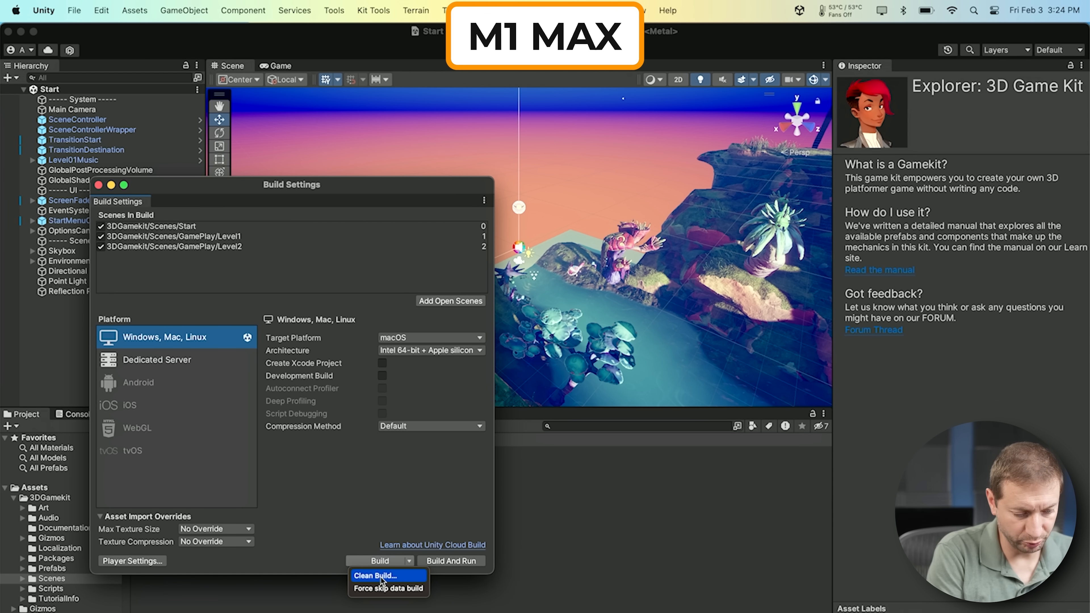
- Start a Clean Build and name the output az3d in the az3d folder
{"action": "left_click", "coordinate": [383, 576]}
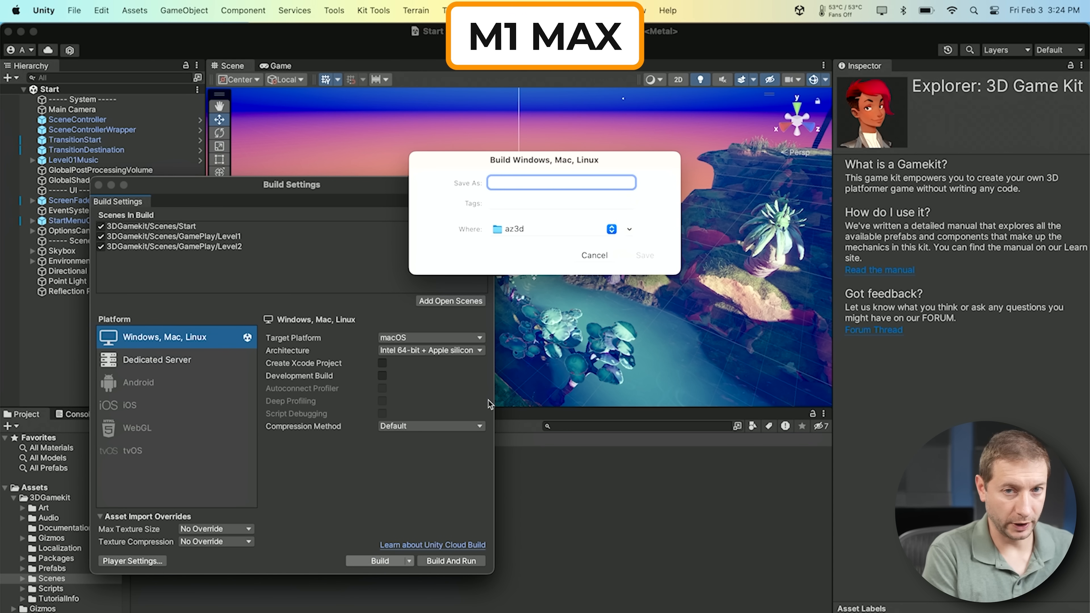
{"action": "type", "text": "az3d"}
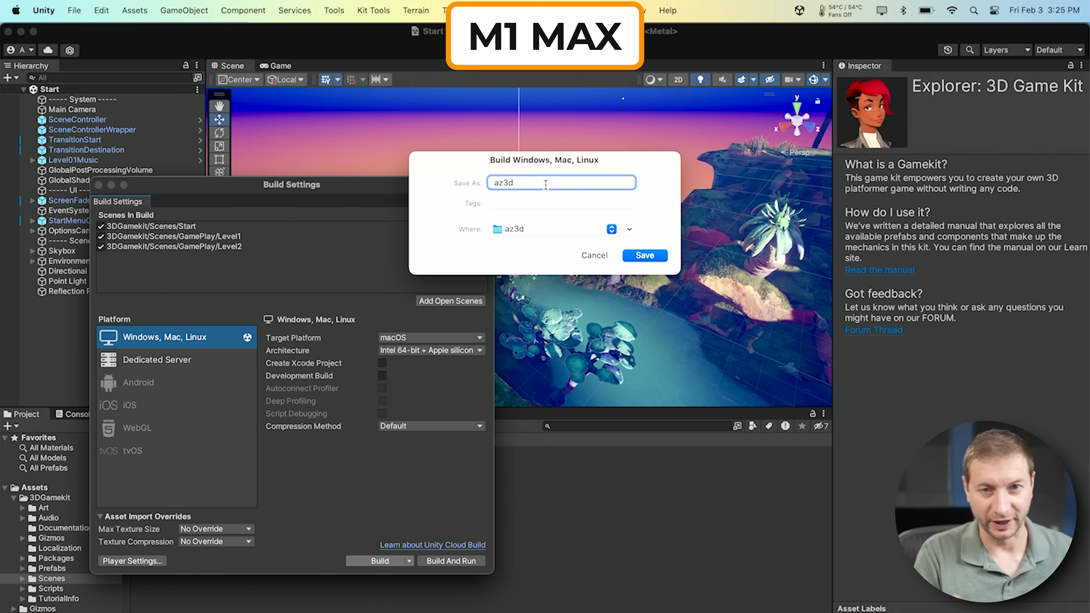